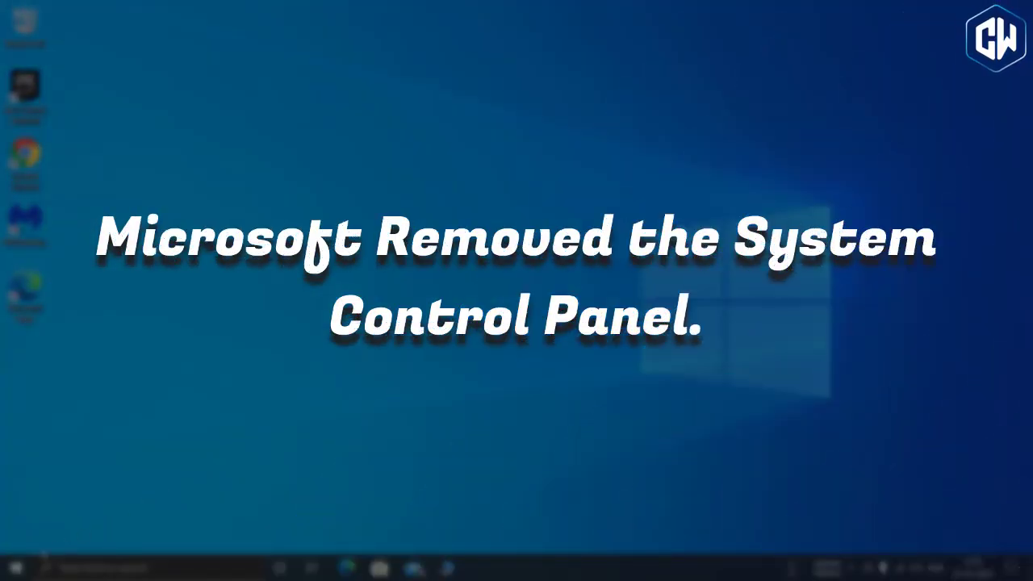
Follow Windows Update's OS build info link and scroll through the About page specifications.
left_click(15, 568)
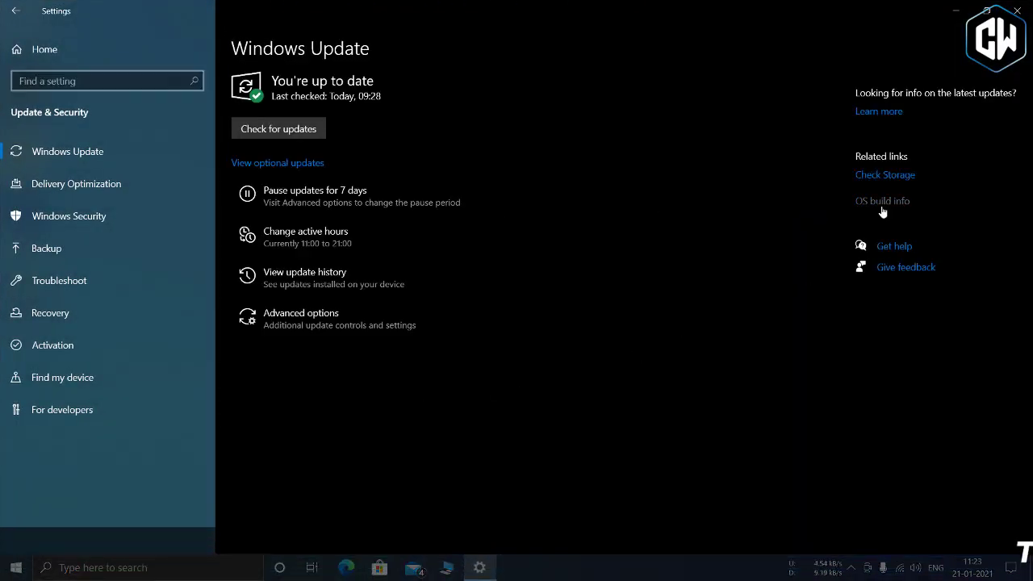
left_click(882, 201)
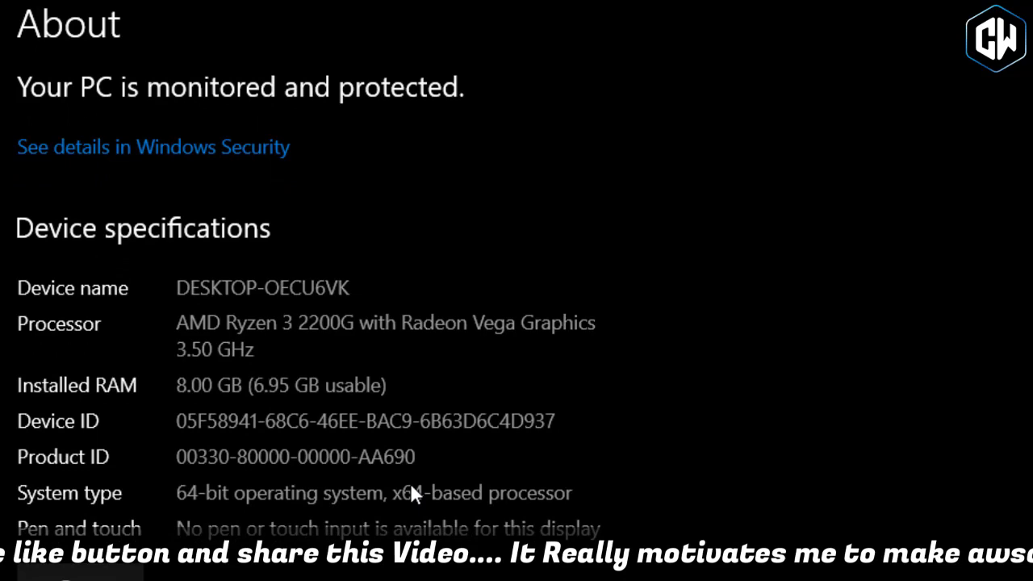
scroll("down", 3)
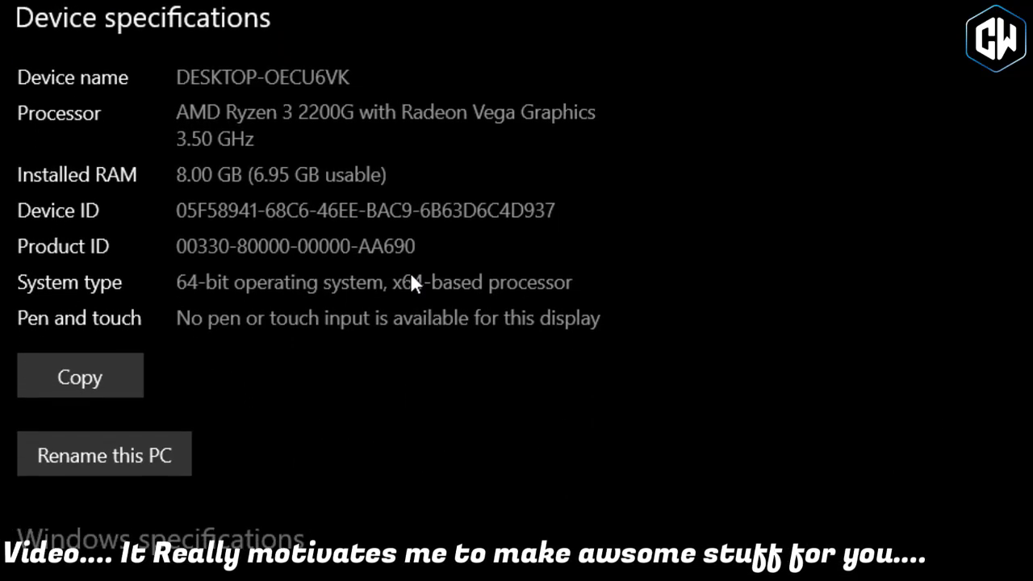
scroll("down", 3)
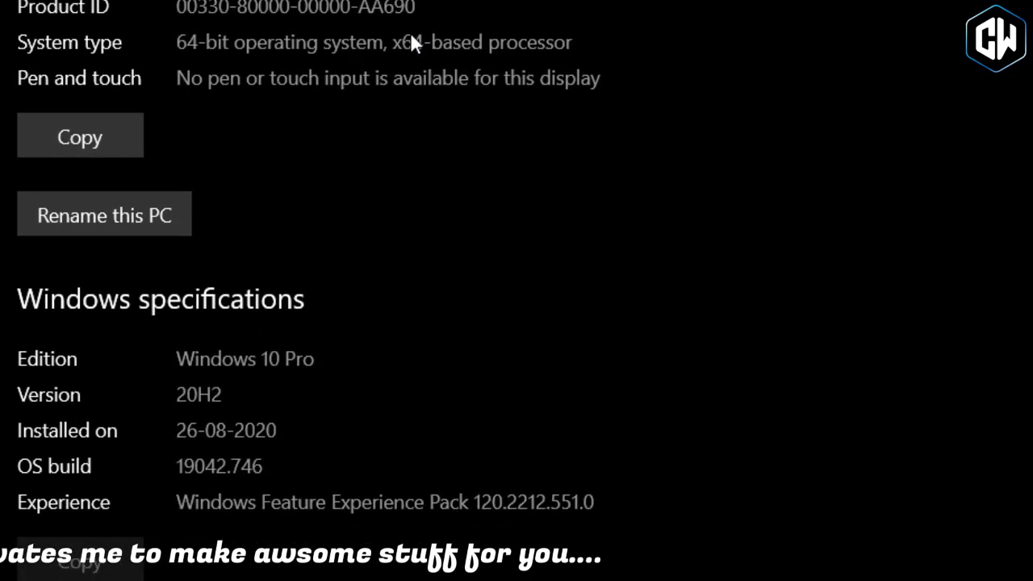
scroll("down", 3)
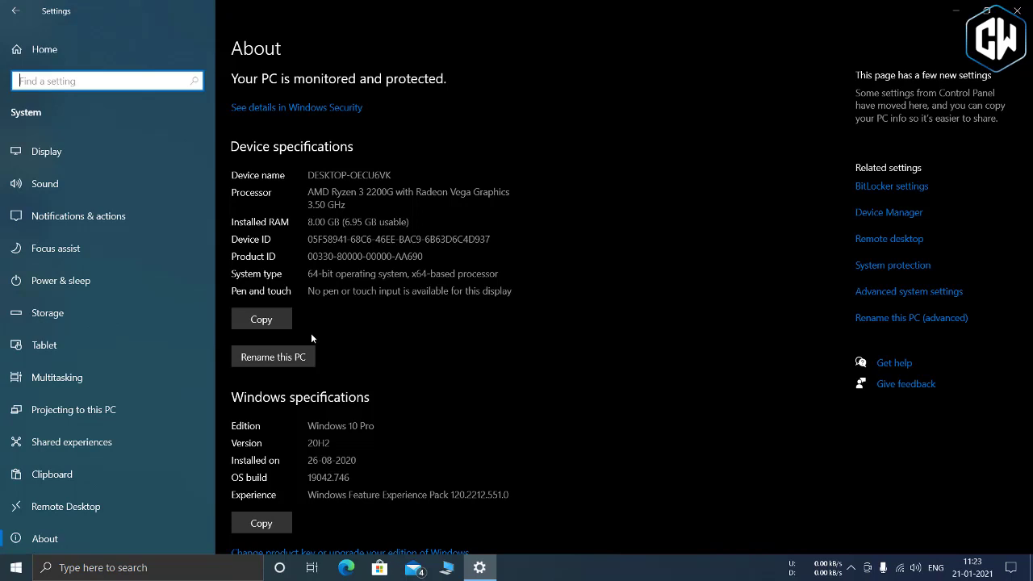
mouse_move(312, 252)
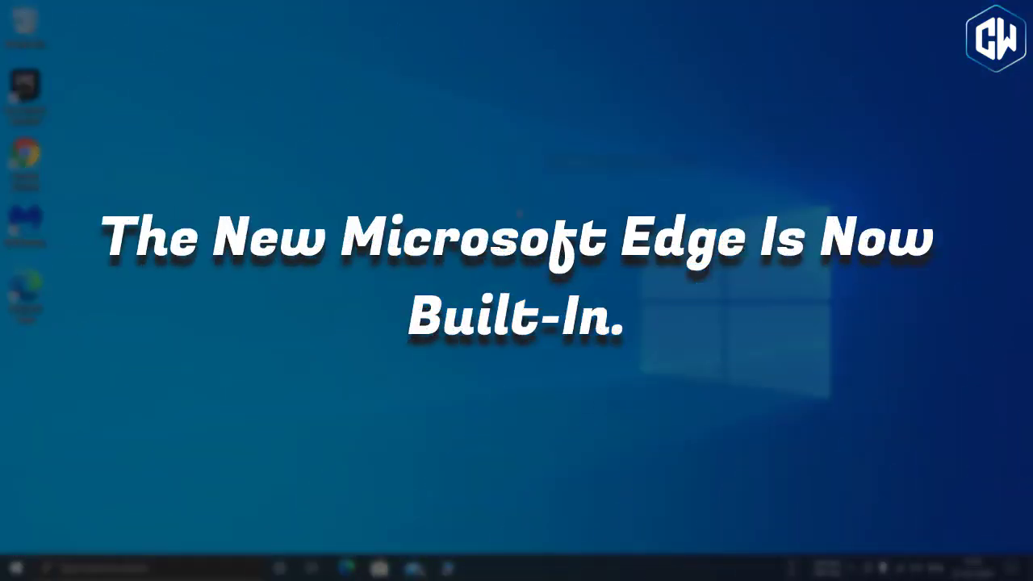
Launch Edge, open the Outlook quick link, and add another new tab.
left_click(346, 567)
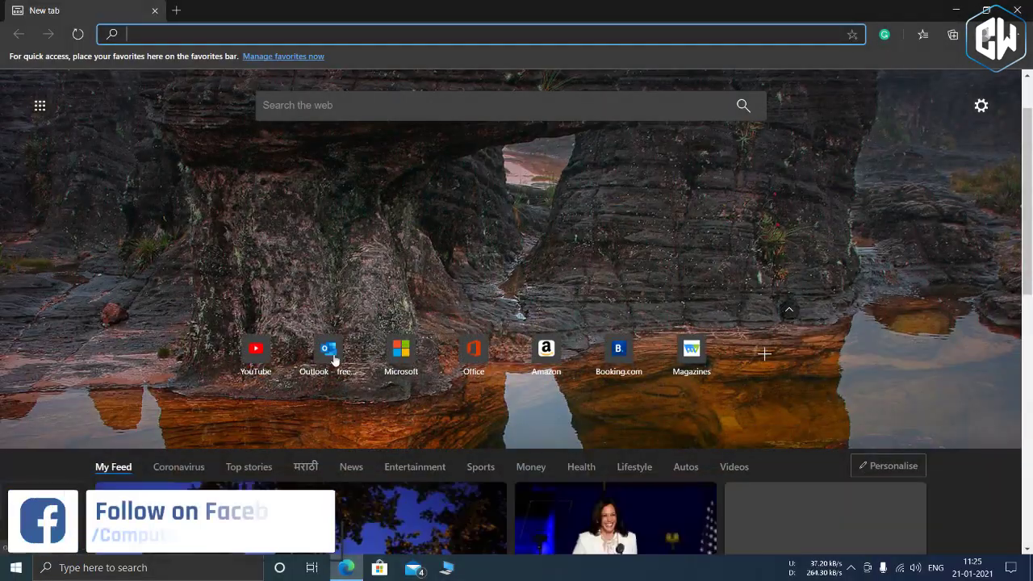
left_click(329, 351)
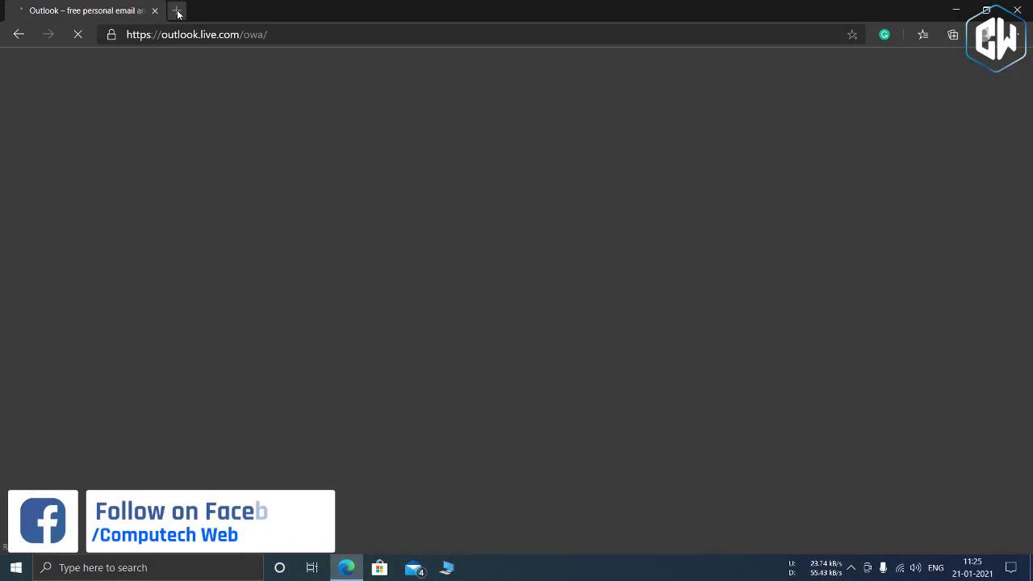
left_click(176, 10)
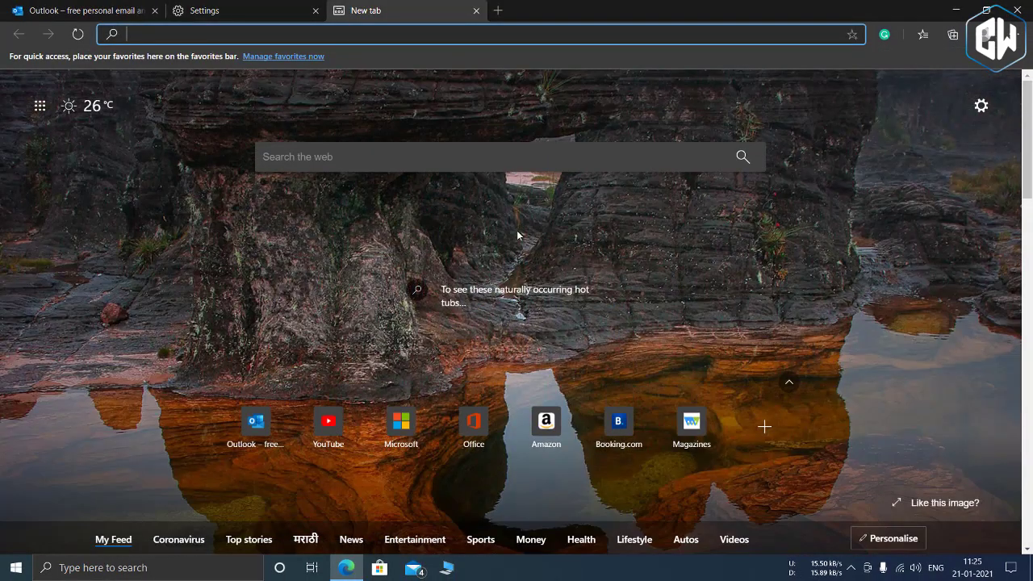
mouse_move(960, 90)
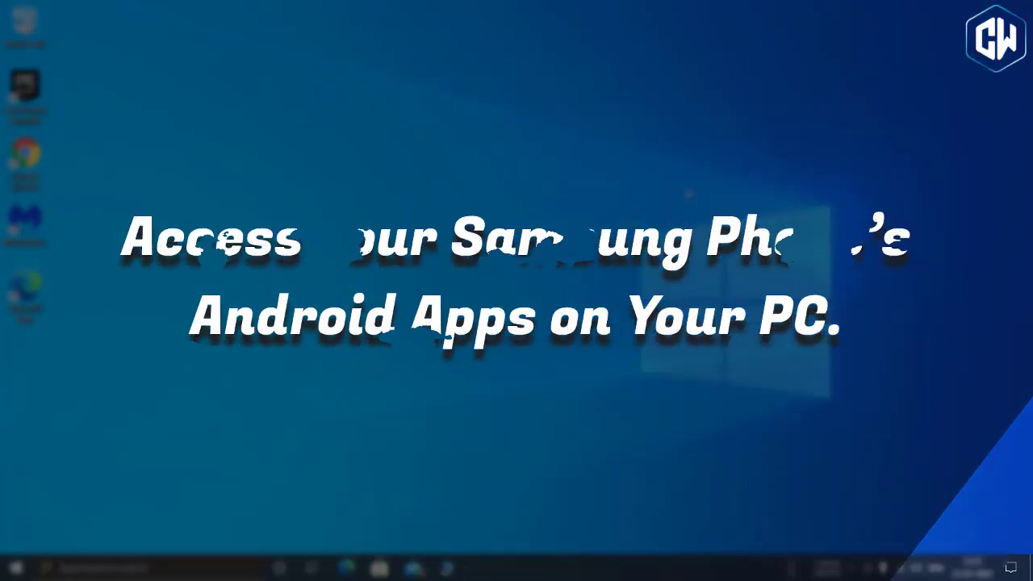
Link an Android phone and type 'This was the inspiration for the p' in a WhatsApp chat.
left_click(13, 567)
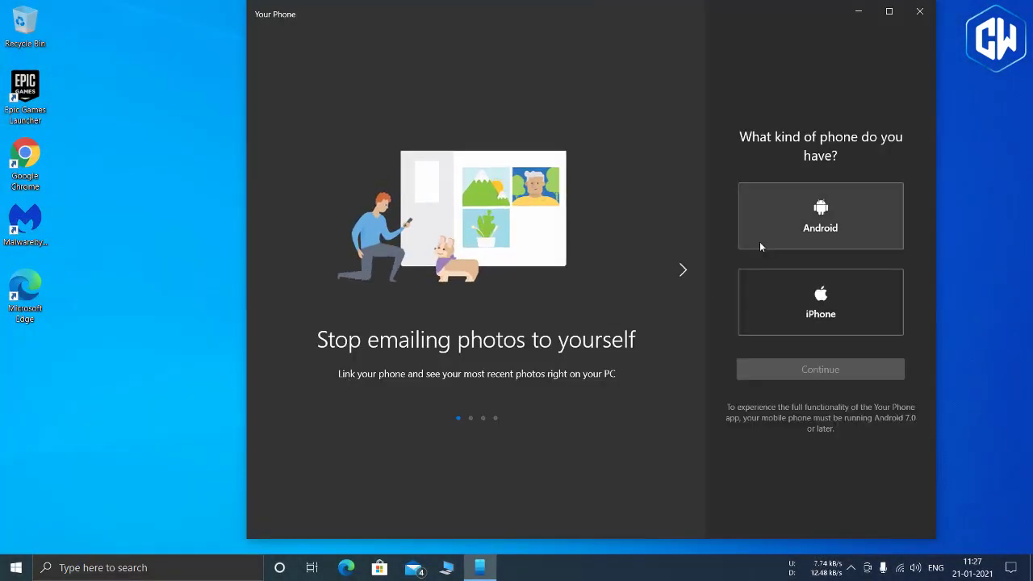
left_click(820, 215)
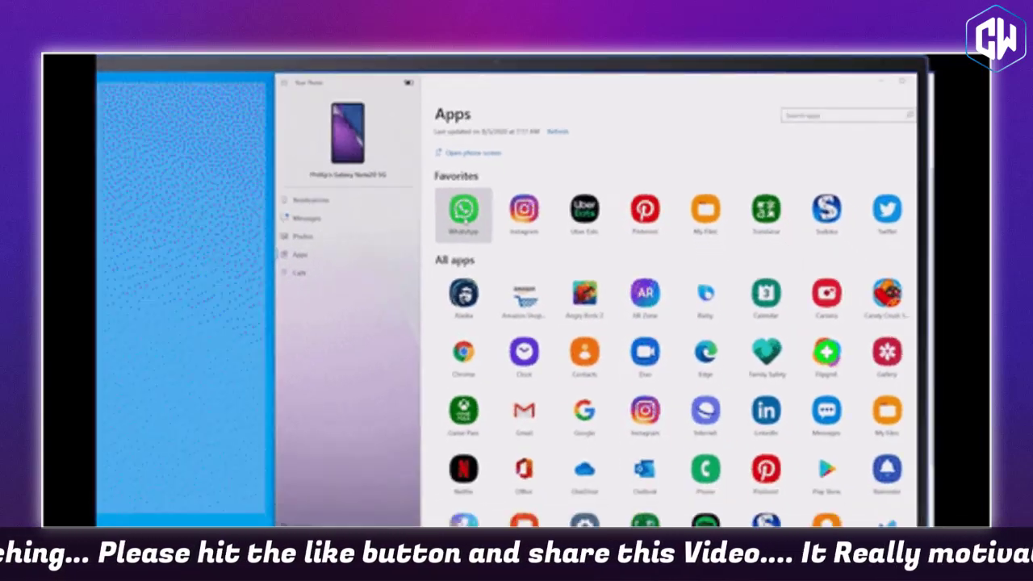
left_click(464, 210)
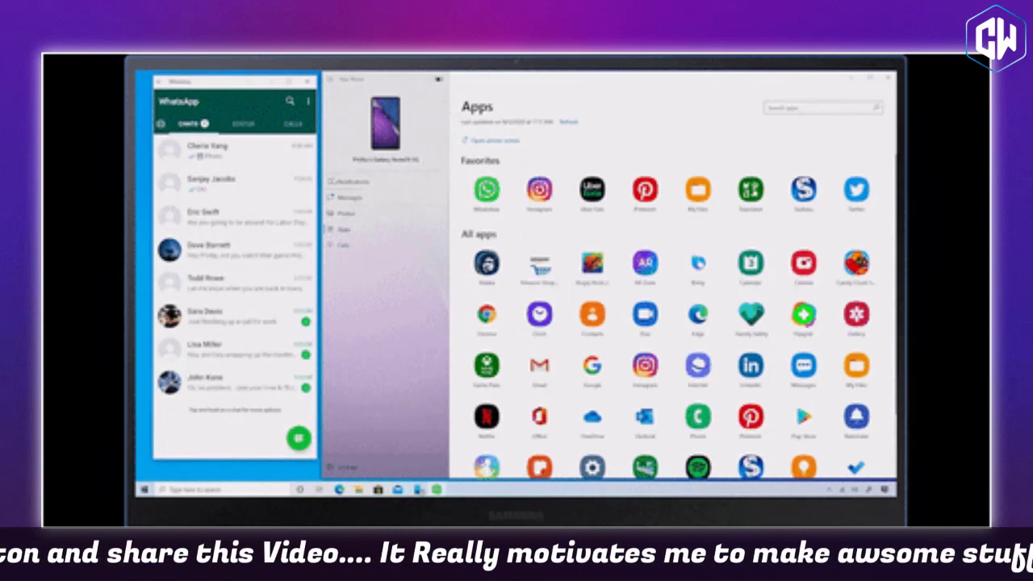
left_click(207, 152)
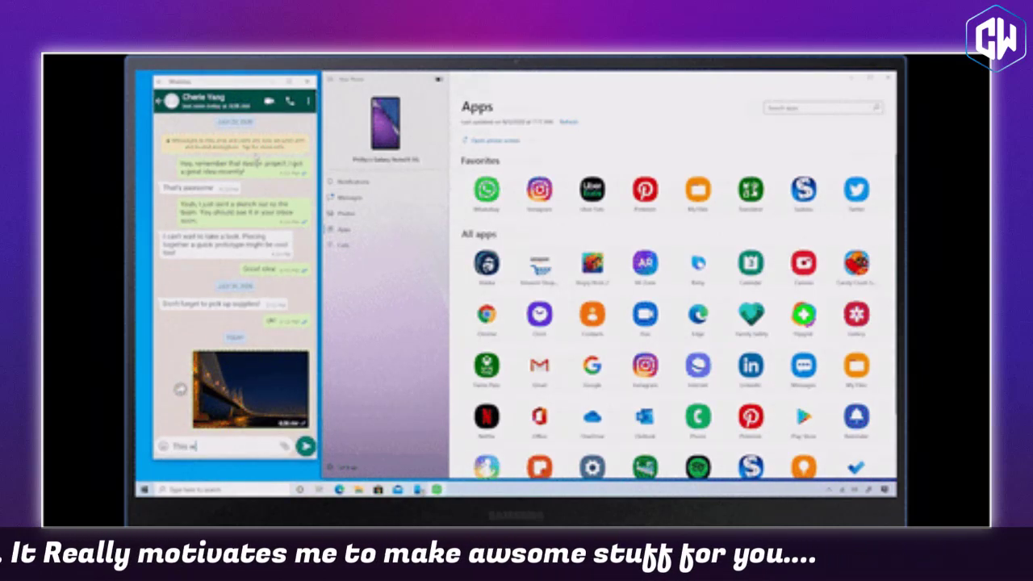
type("This was the inspiration for the p")
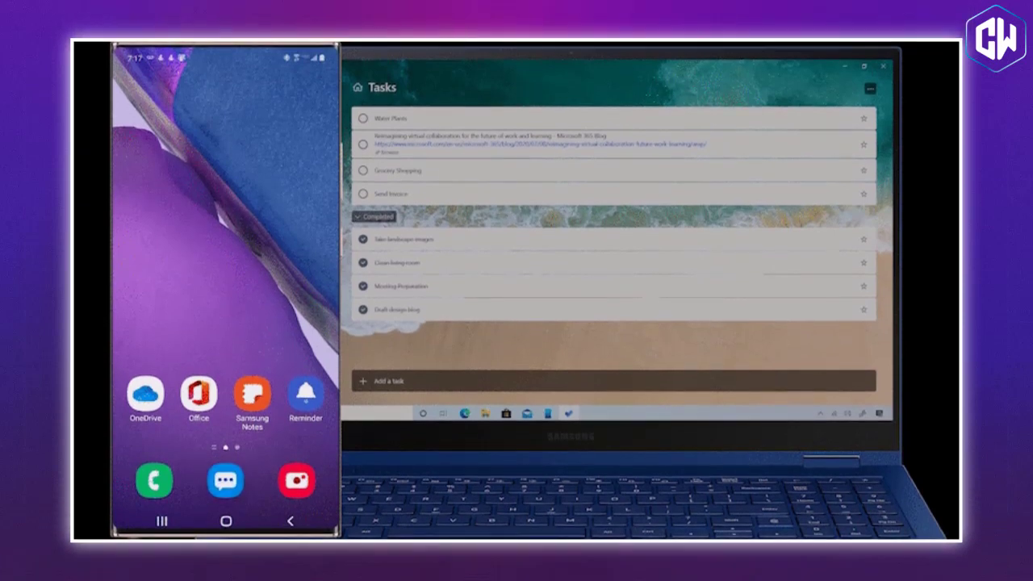
Send the reminder text message from Your Phone to the task list.
left_click(225, 480)
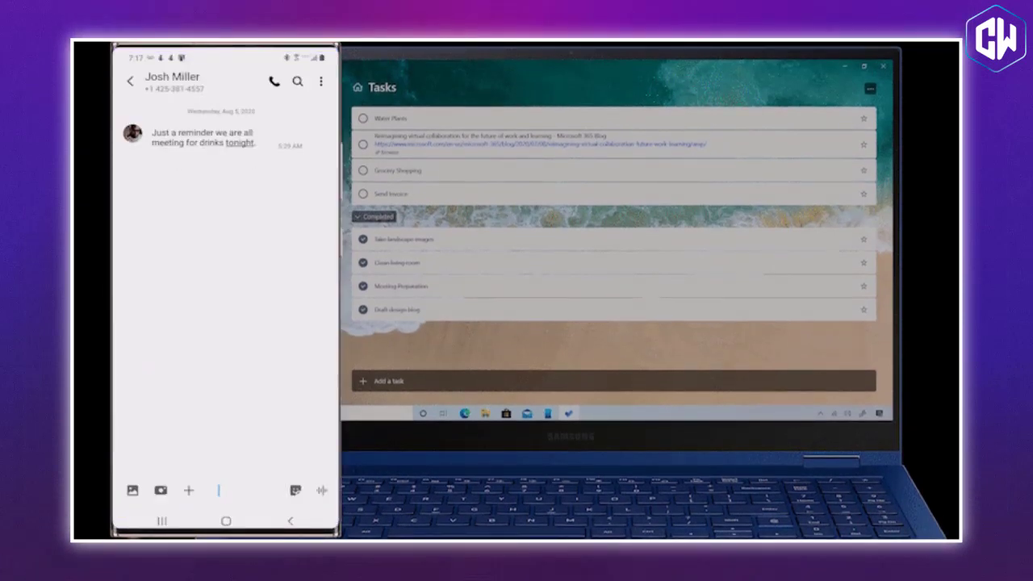
left_click(202, 137)
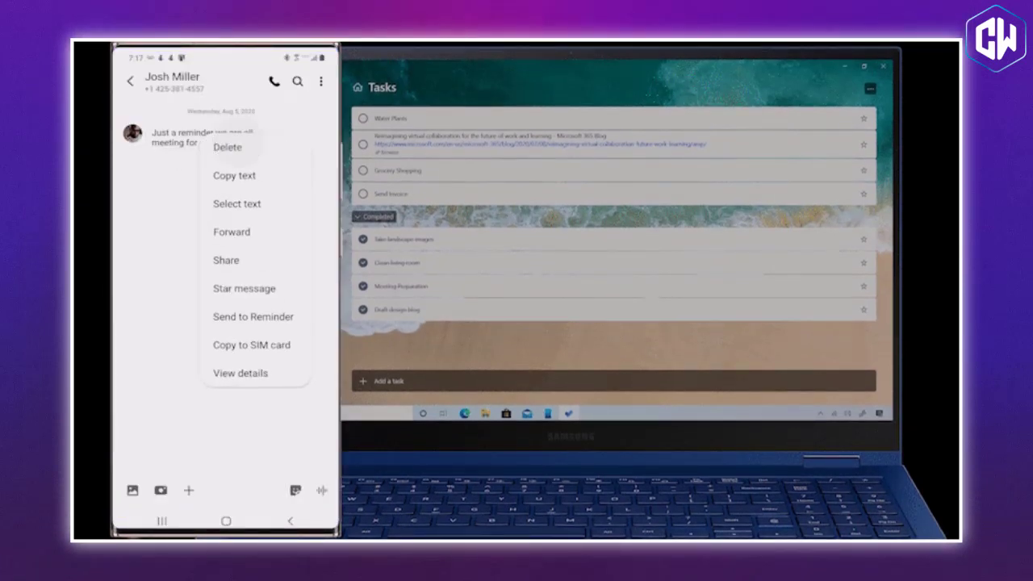
left_click(253, 316)
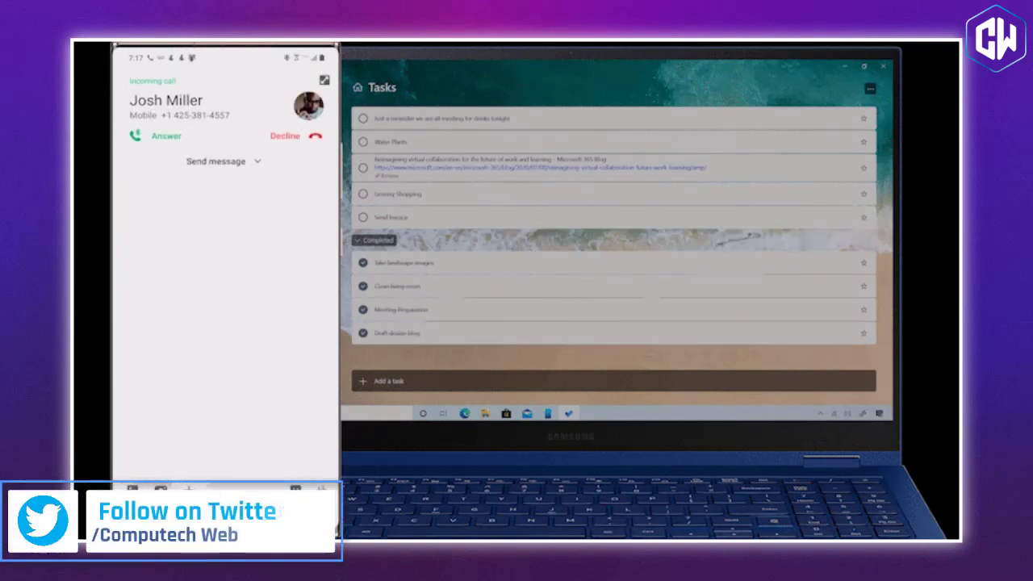
left_click(215, 160)
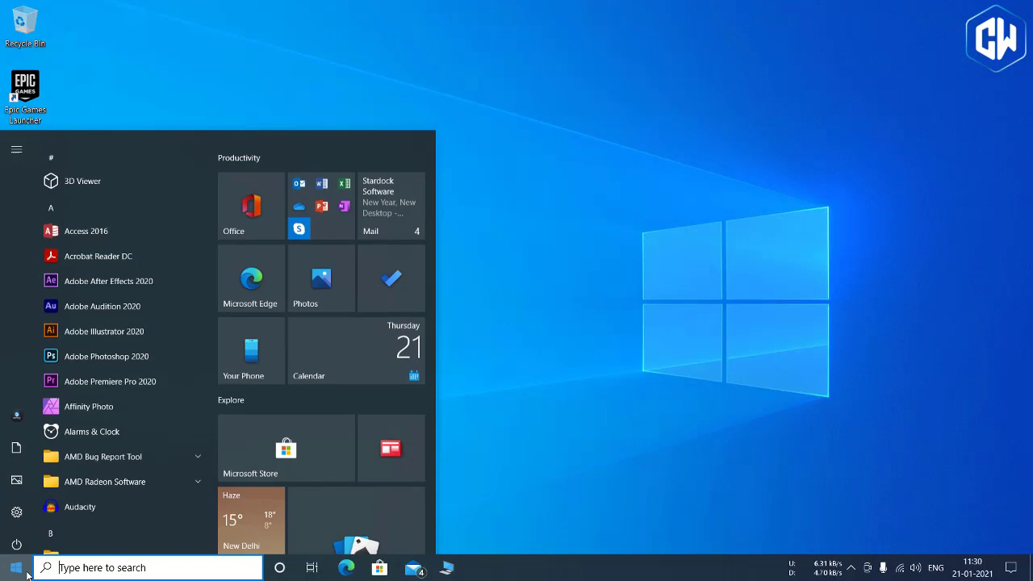
Scroll the Start menu and inspect the Your Phone and Solitaire tile context menus.
scroll("down", 3)
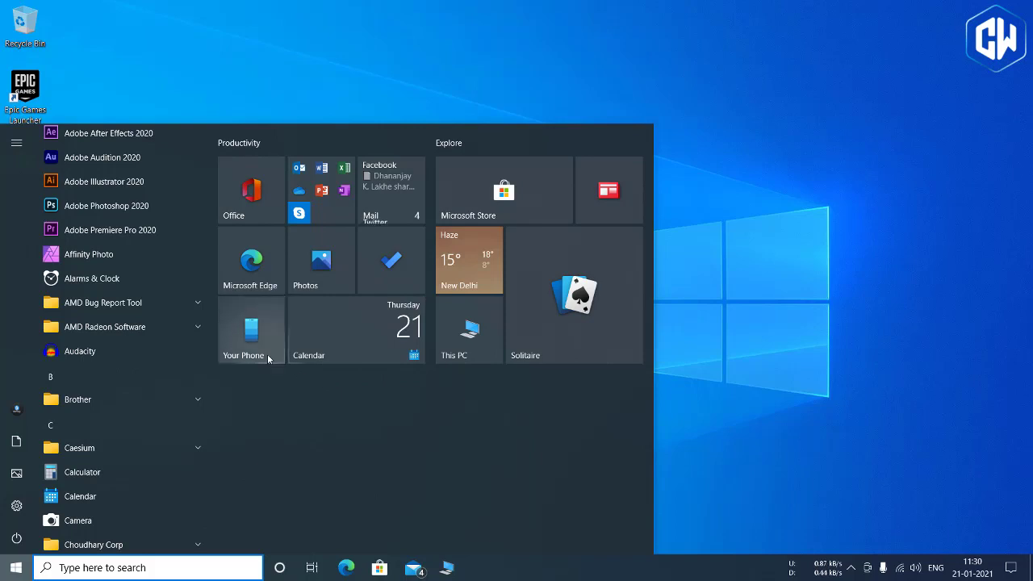
right_click(251, 331)
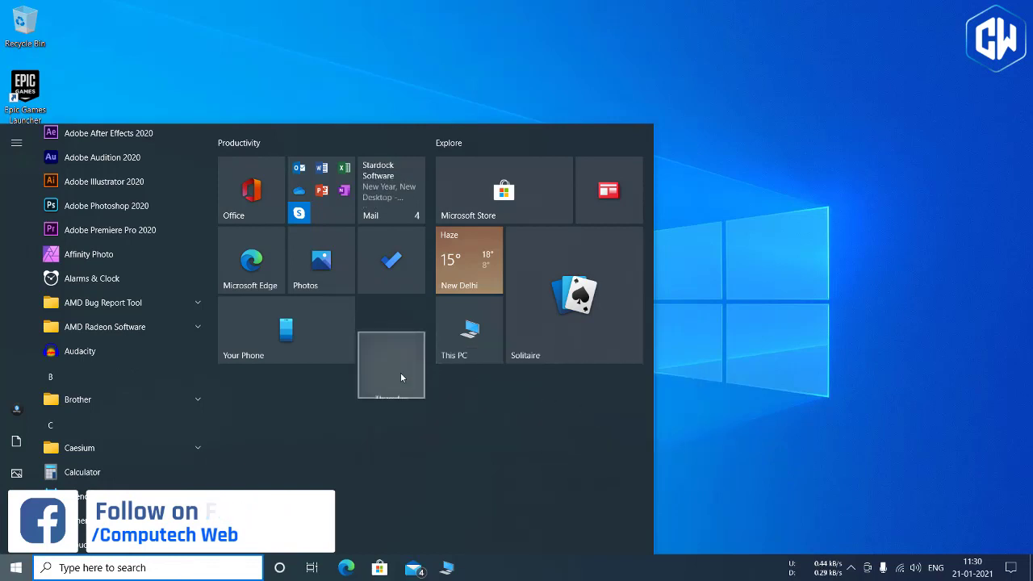
right_click(573, 295)
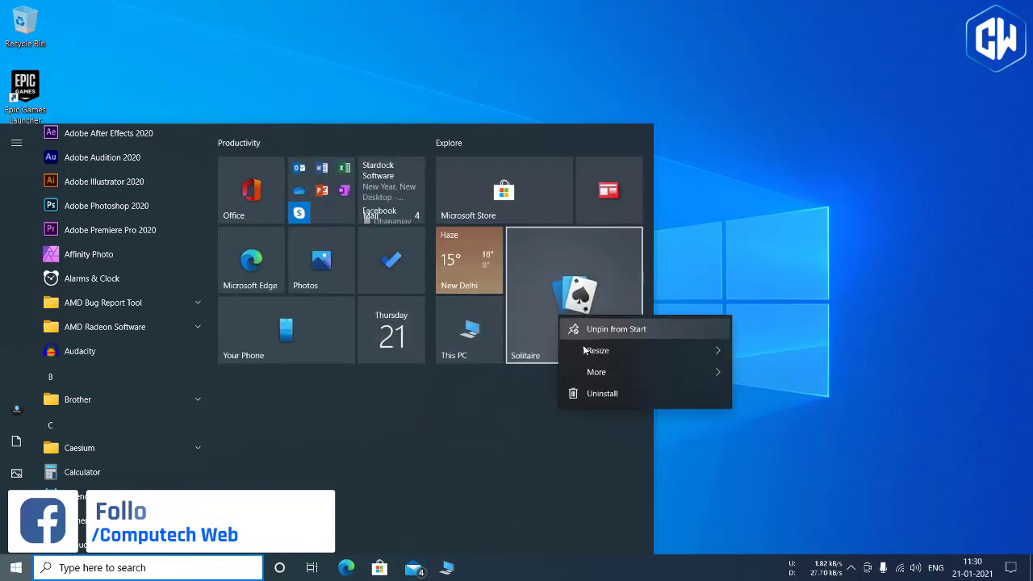
left_click(616, 328)
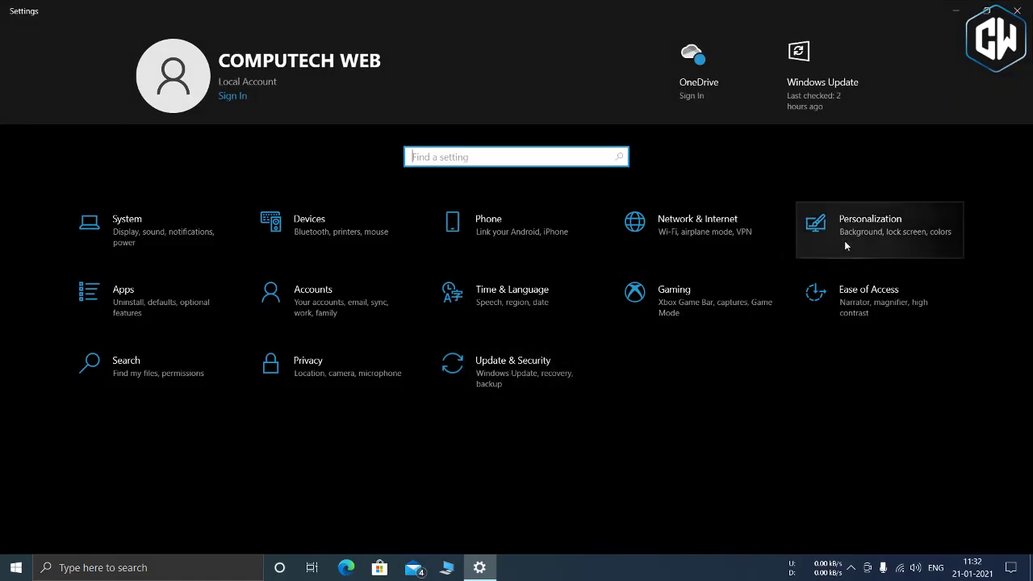
Bring up the Colors page's Windows colour mode choices, Dark or Light.
left_click(879, 230)
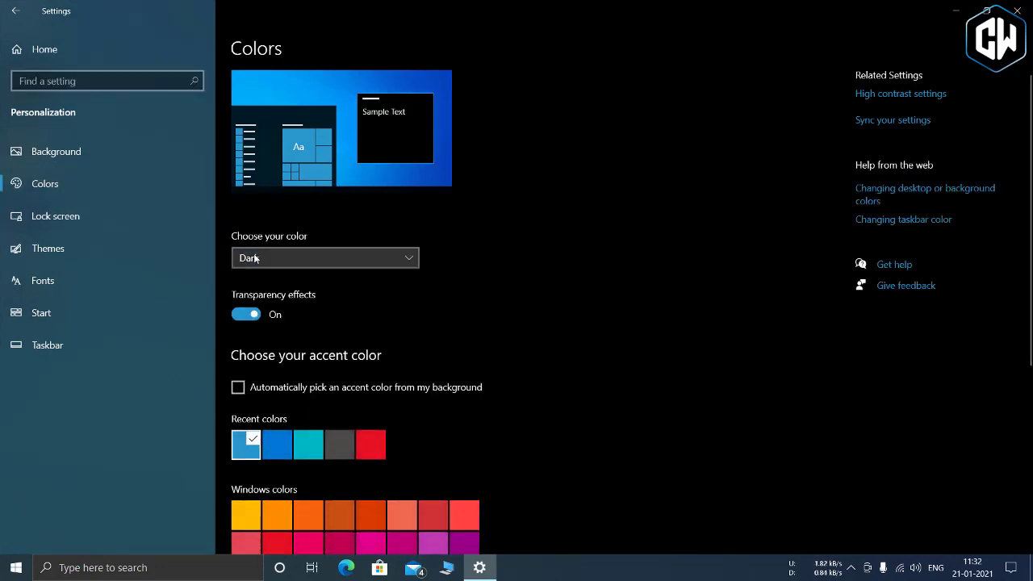
left_click(324, 257)
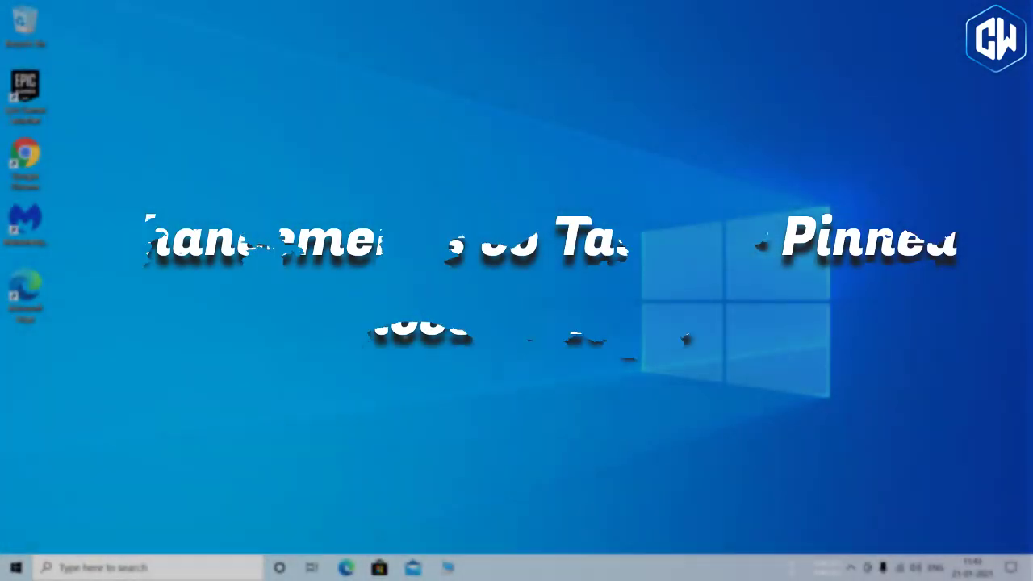
Open microsoft.com in Edge and pin its home page to the taskbar.
left_click(346, 567)
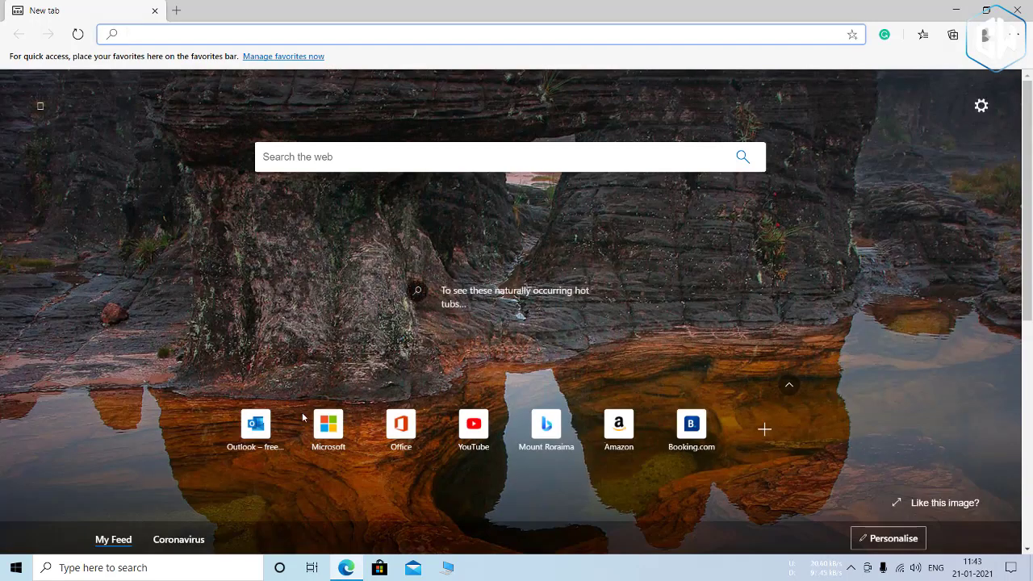
left_click(1010, 33)
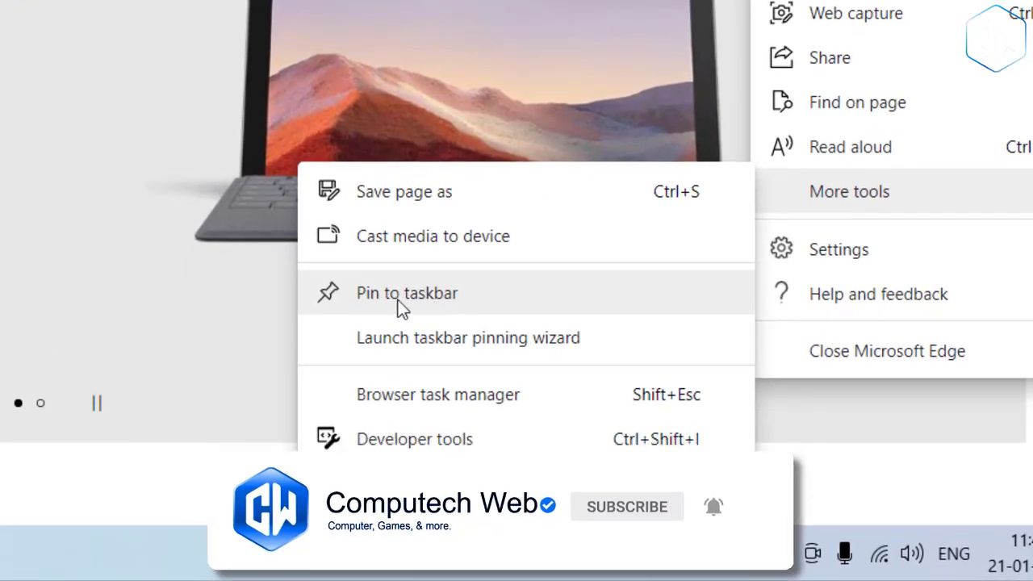
left_click(406, 293)
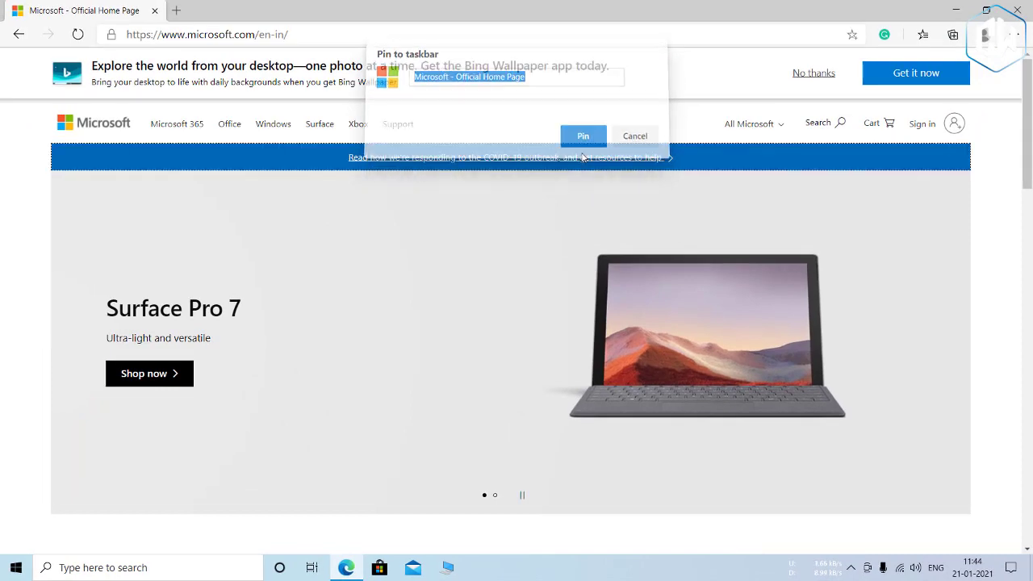
left_click(582, 136)
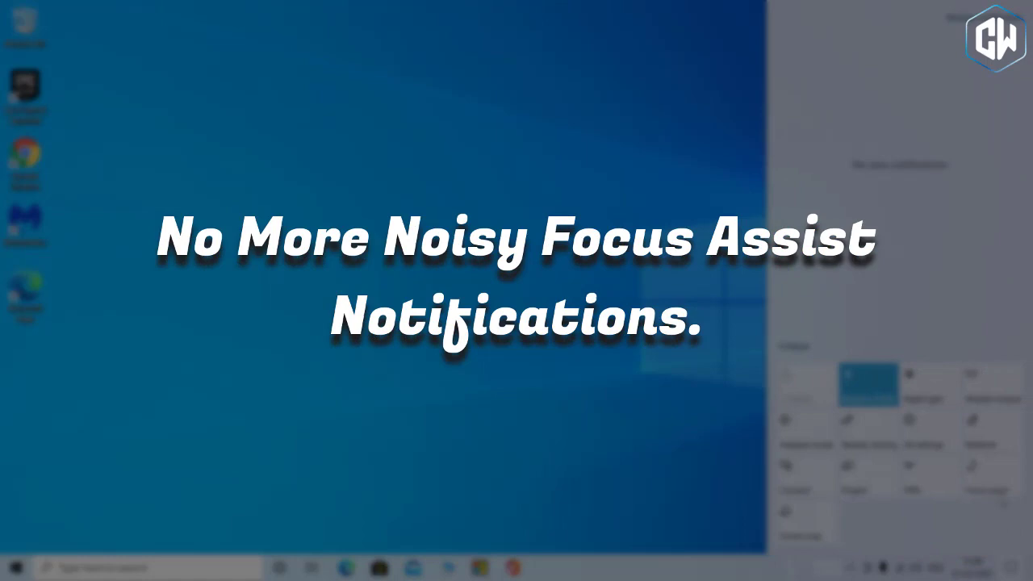
Cycle the Action Center's Focus assist quick action from Priority only to Alarms only.
left_click(992, 476)
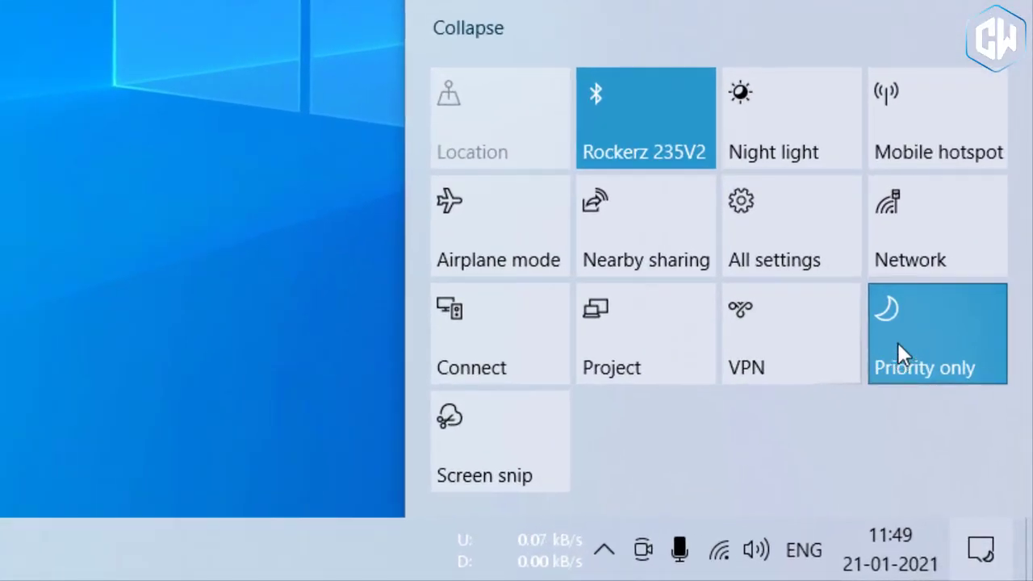
left_click(937, 333)
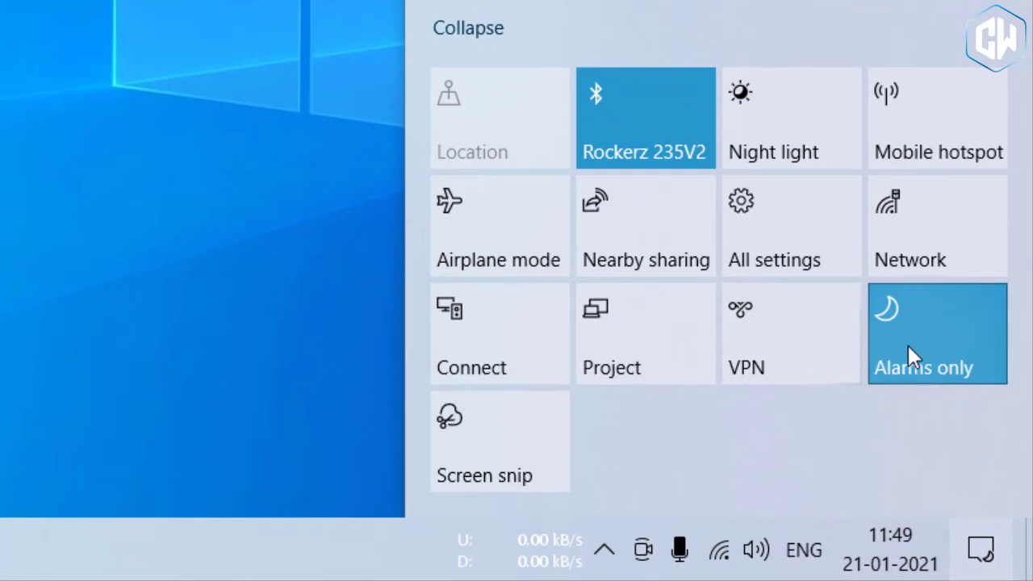
left_click(937, 334)
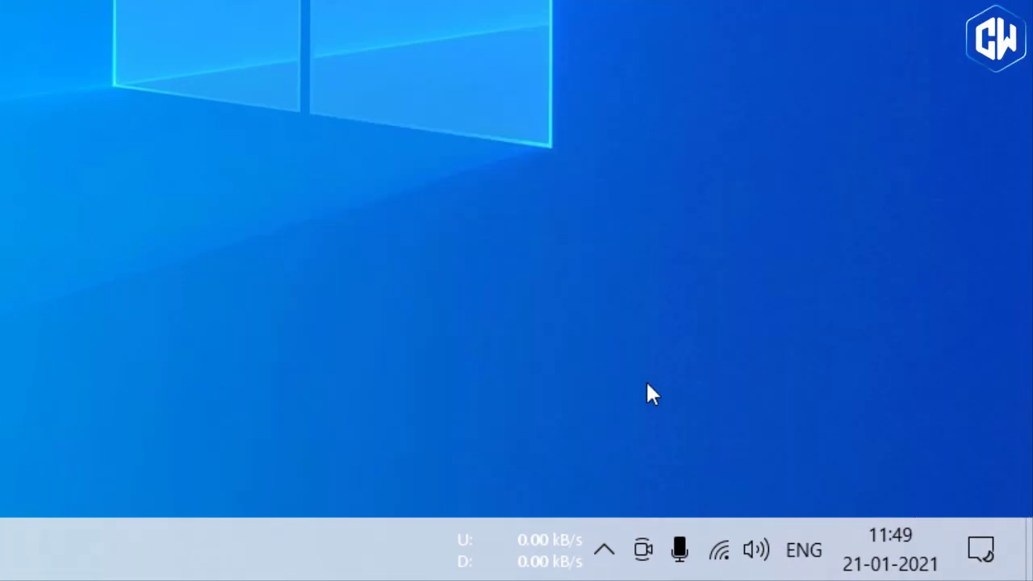
mouse_move(981, 553)
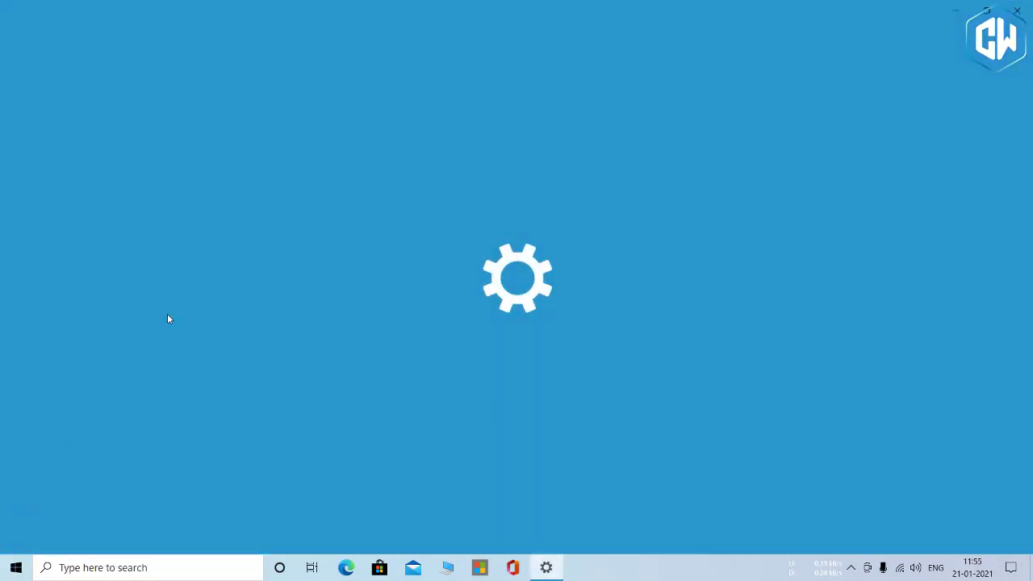
Scroll the Display settings to the Refresh rate dropdown showing 60.000 Hz.
left_click(546, 568)
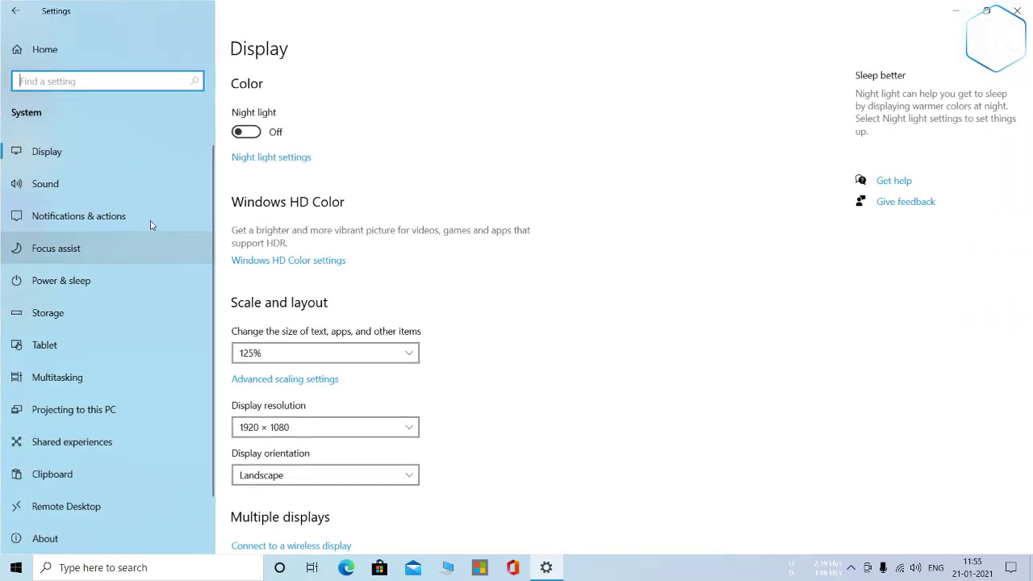
scroll("down", 3)
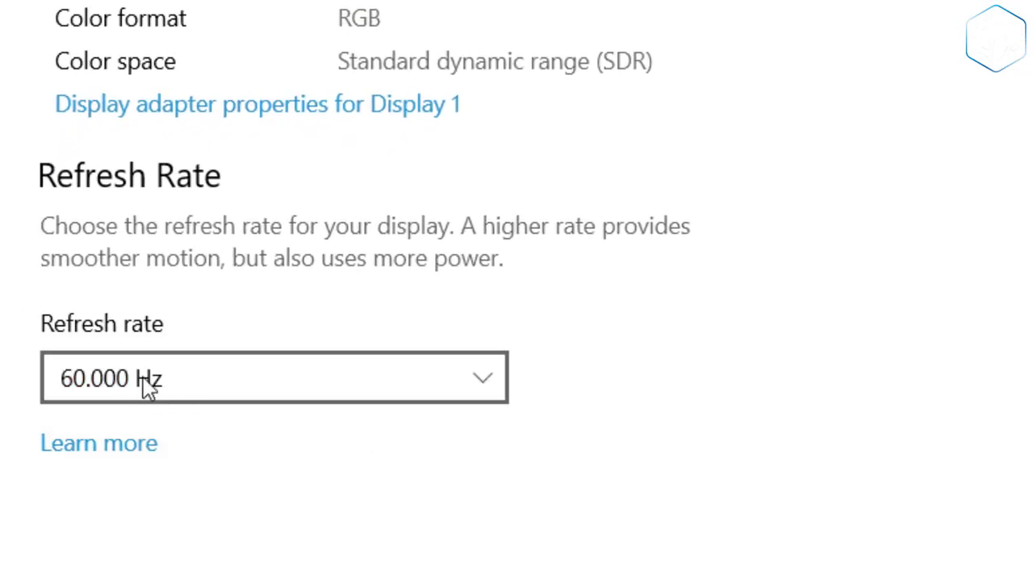
left_click(273, 377)
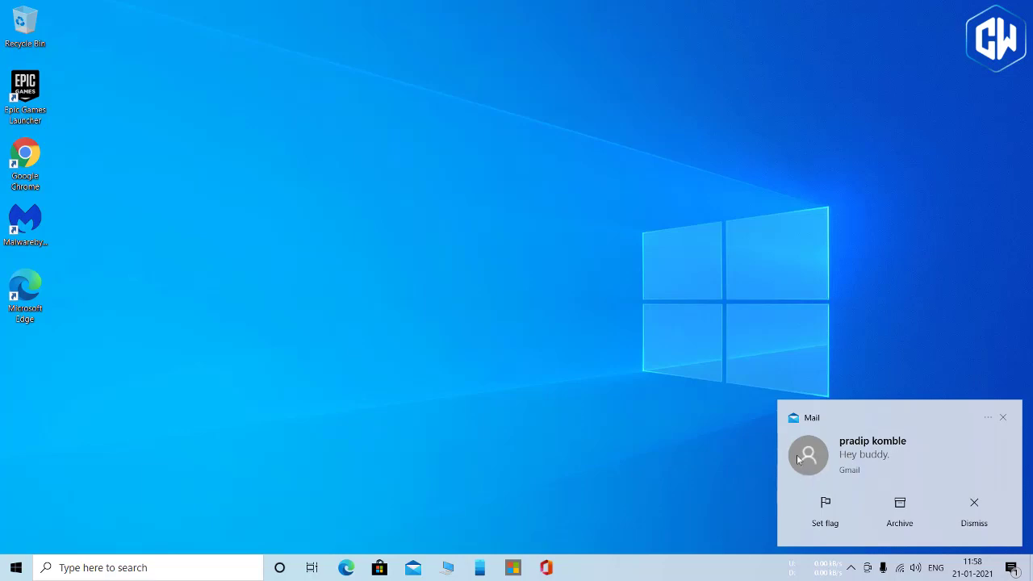
mouse_move(989, 422)
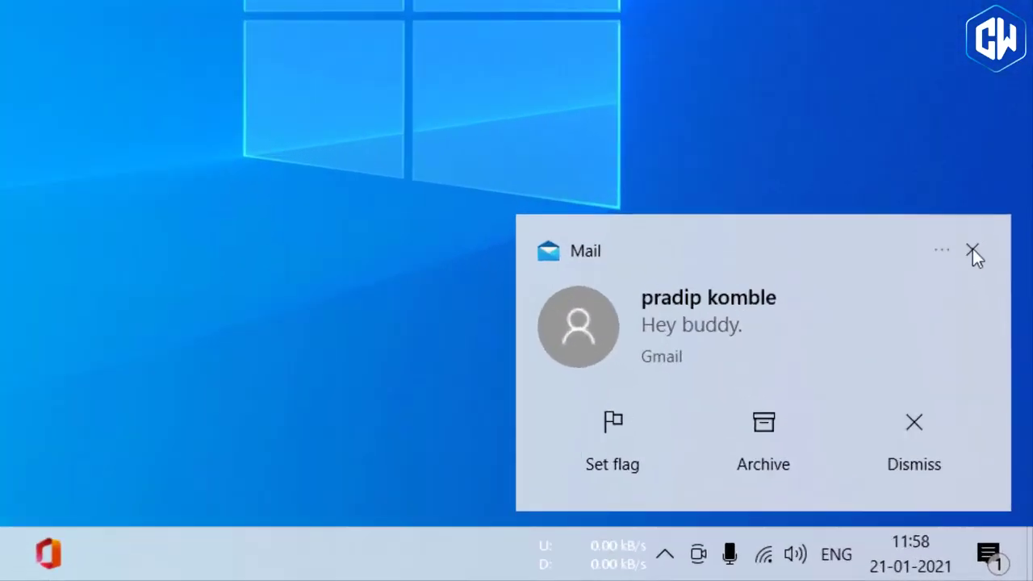
Dismiss the Mail toast notification and launch Settings from the taskbar.
left_click(941, 250)
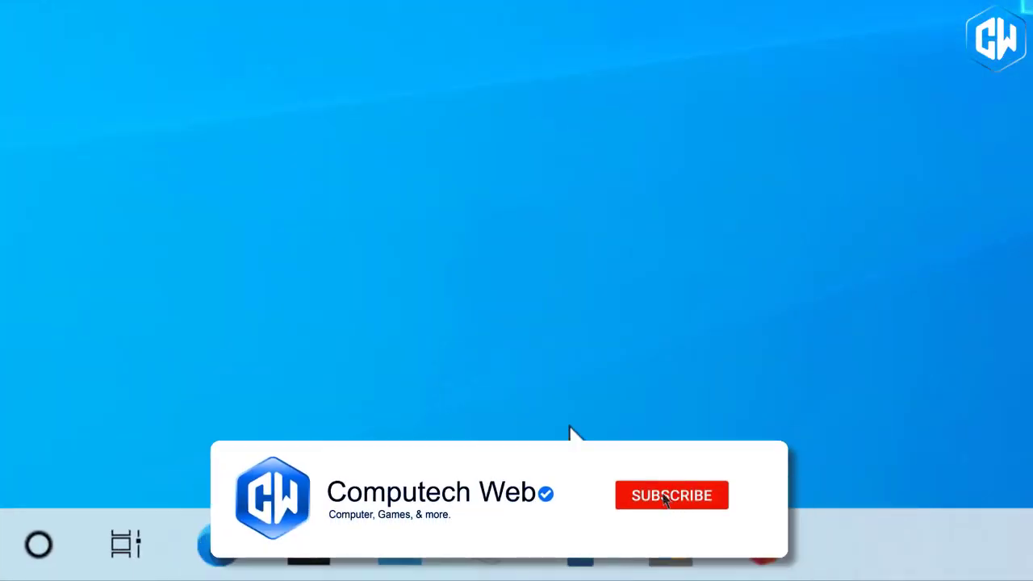
left_click(671, 495)
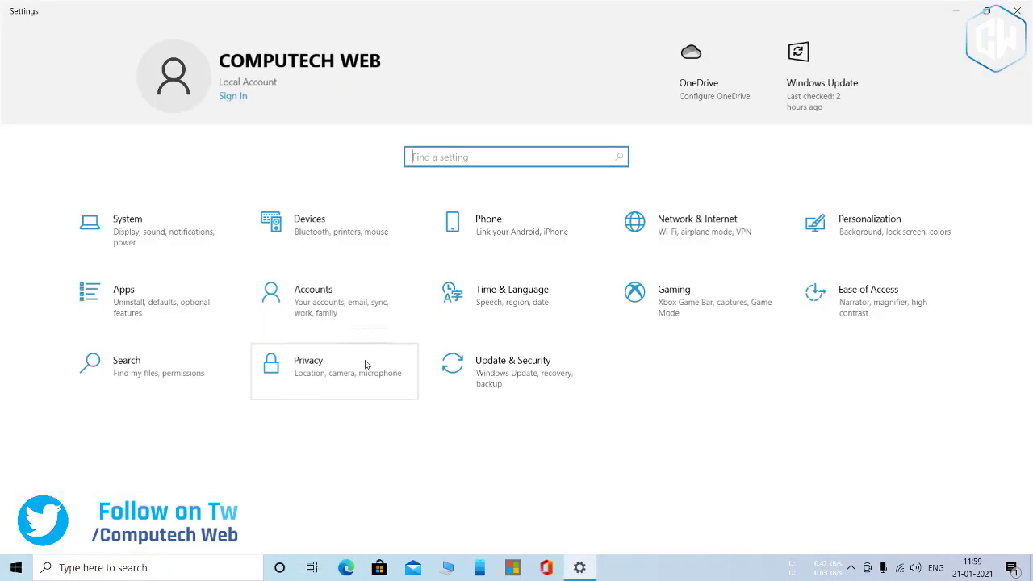
Go to Update & Security and run Check for updates.
left_click(512, 360)
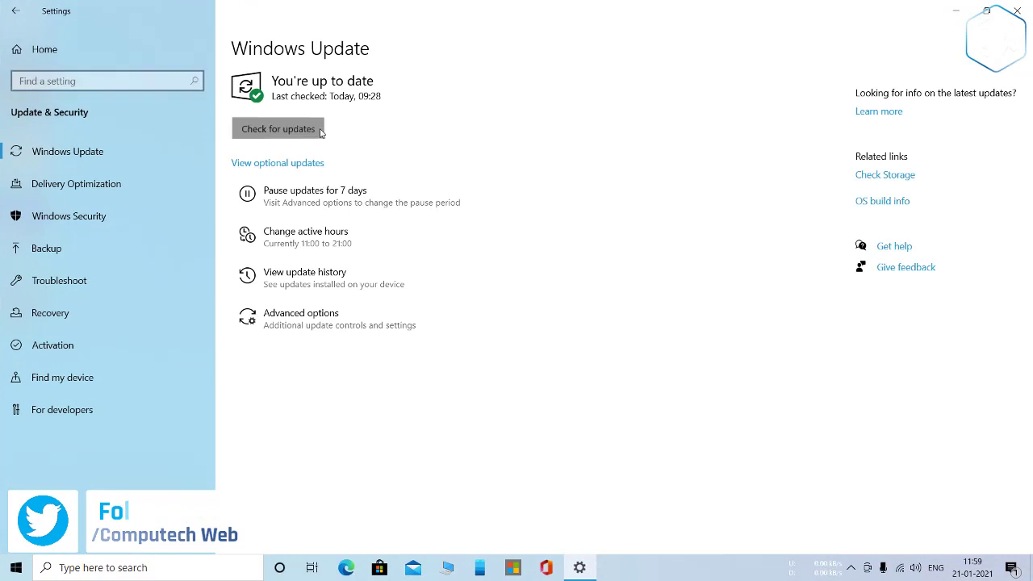
left_click(277, 128)
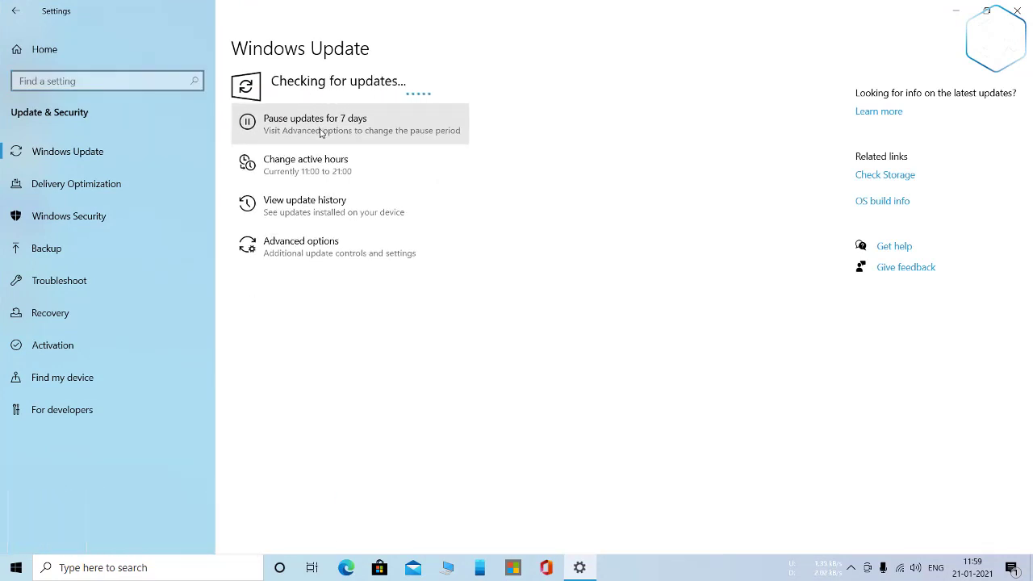